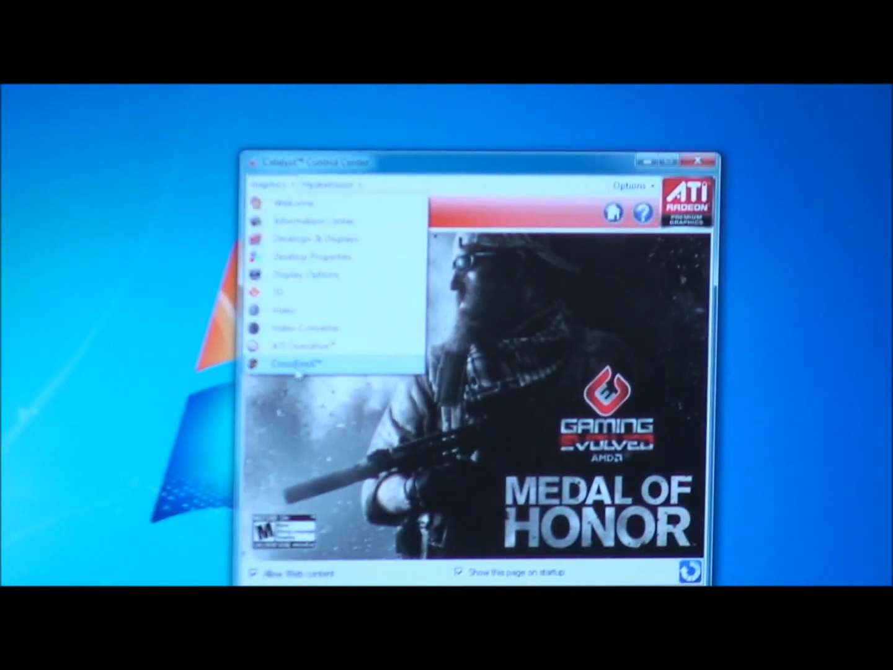
- Go from the CrossFireX page to Desktops & Displays to start grouping the three displays
left_click(296, 362)
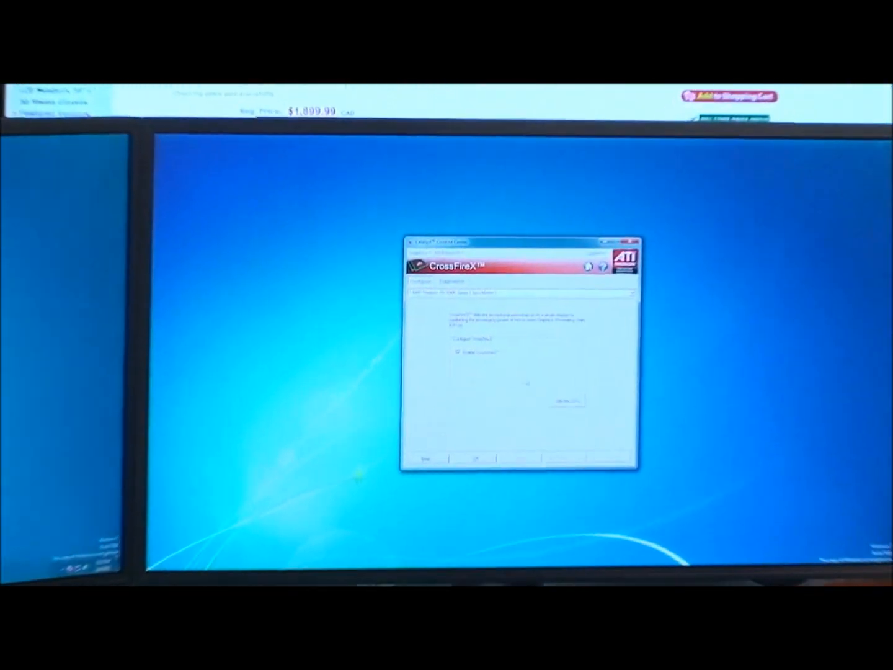
left_click(383, 221)
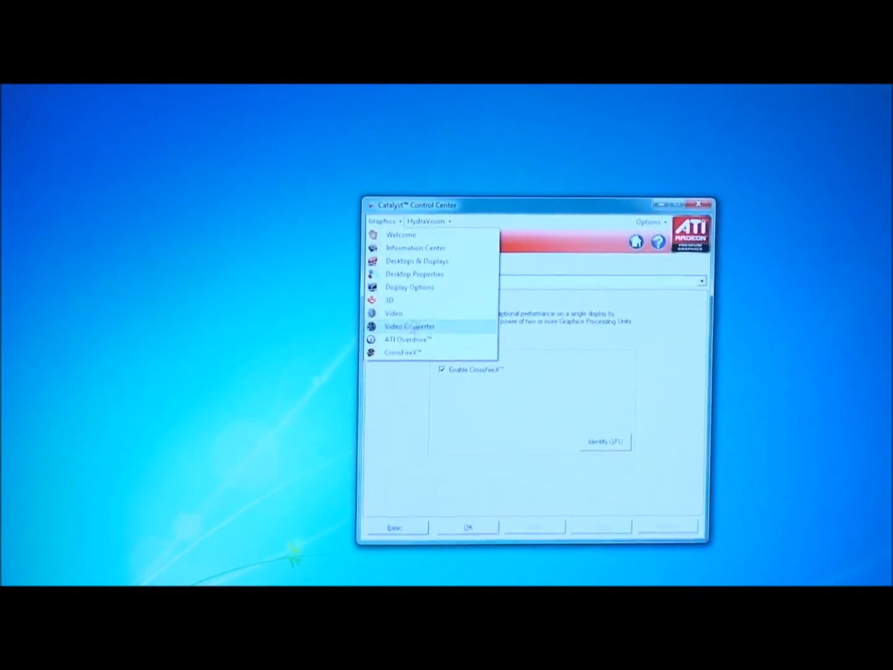
left_click(417, 261)
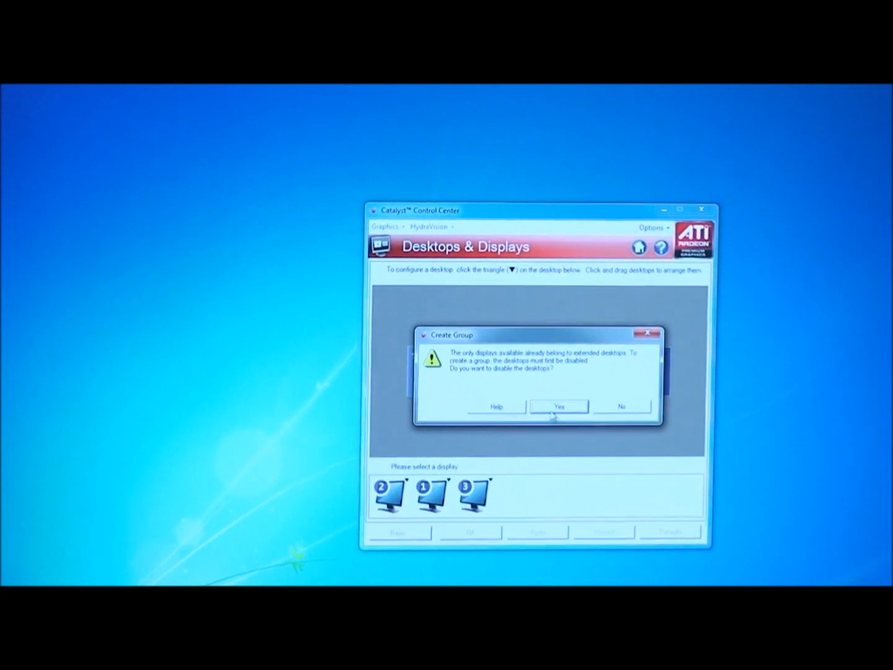
- Confirm disabling the extended desktops and pick the Eyefinity layout, grouping all three monitors as display 1
left_click(559, 407)
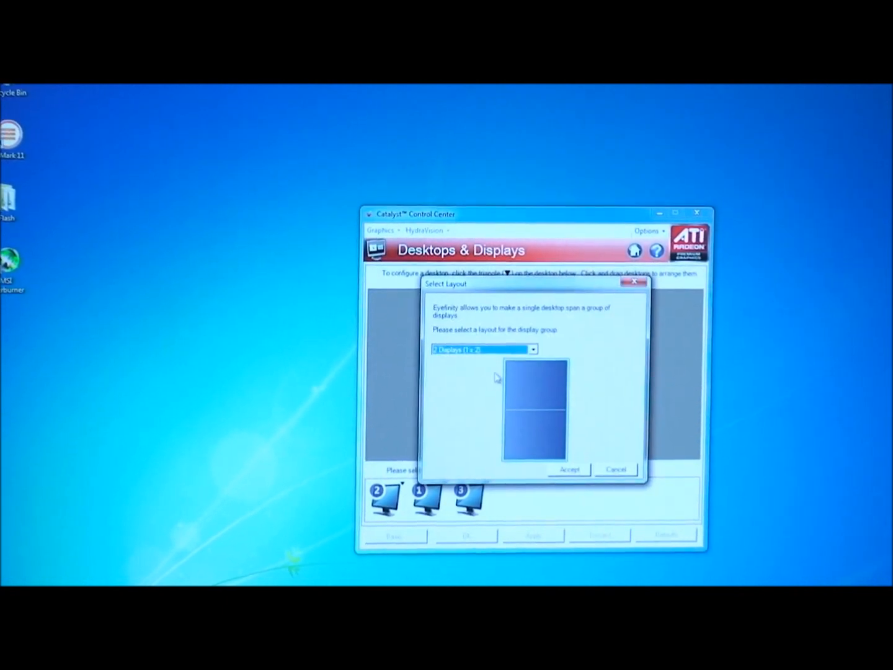
left_click(569, 469)
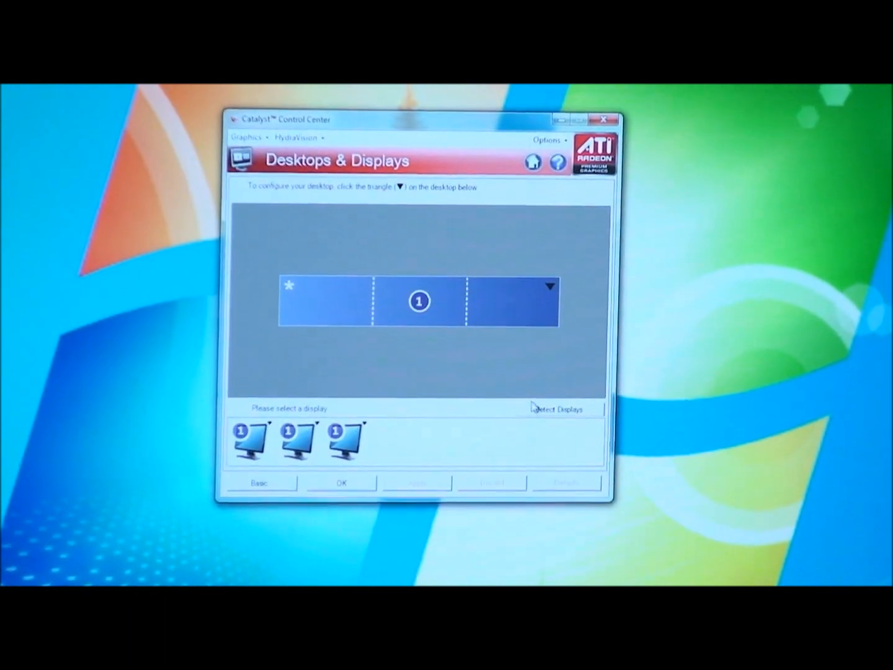
- Return to the CrossFireX page via the Graphics menu to verify Enable CrossFireX is ticked
left_click(245, 134)
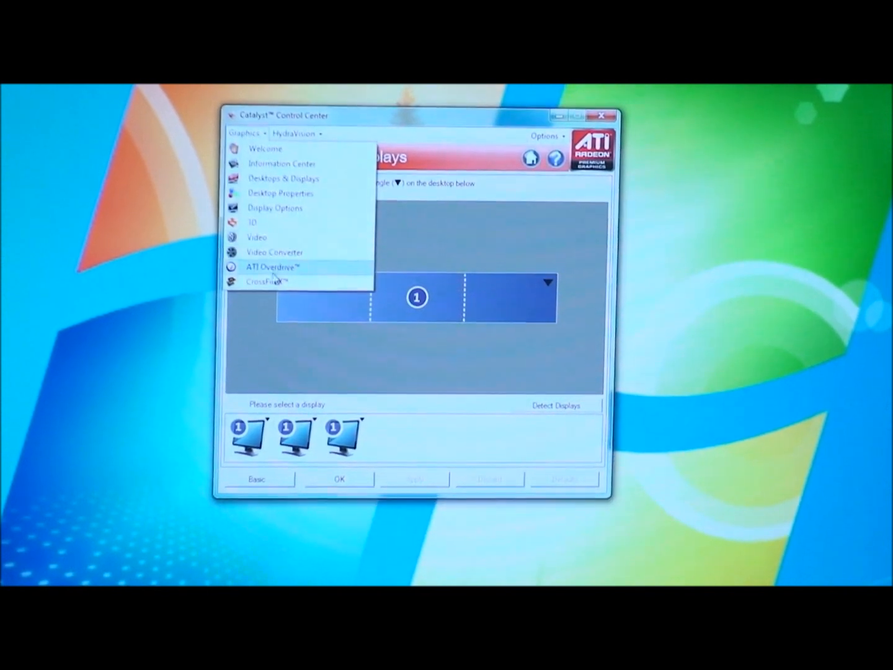
left_click(268, 280)
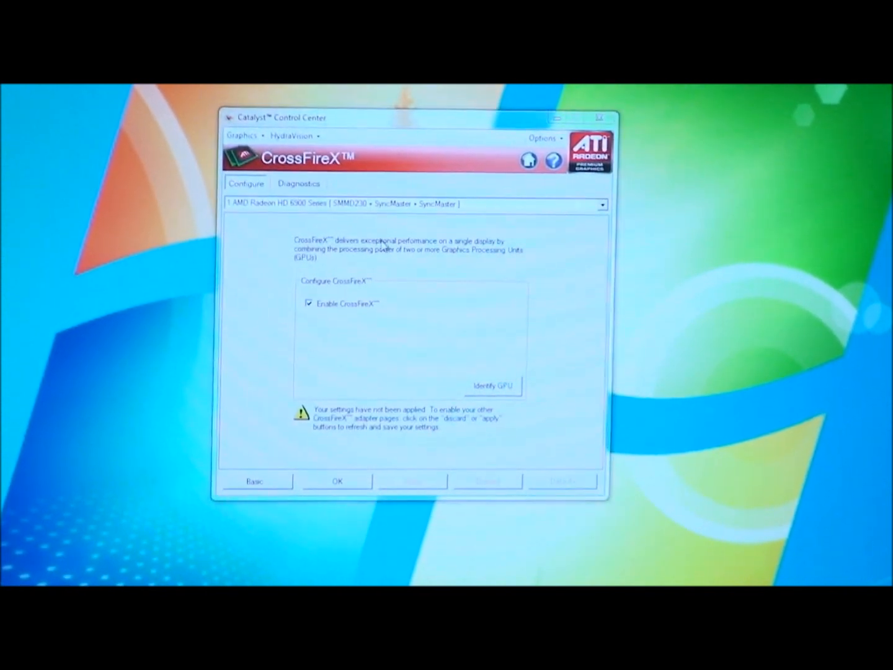